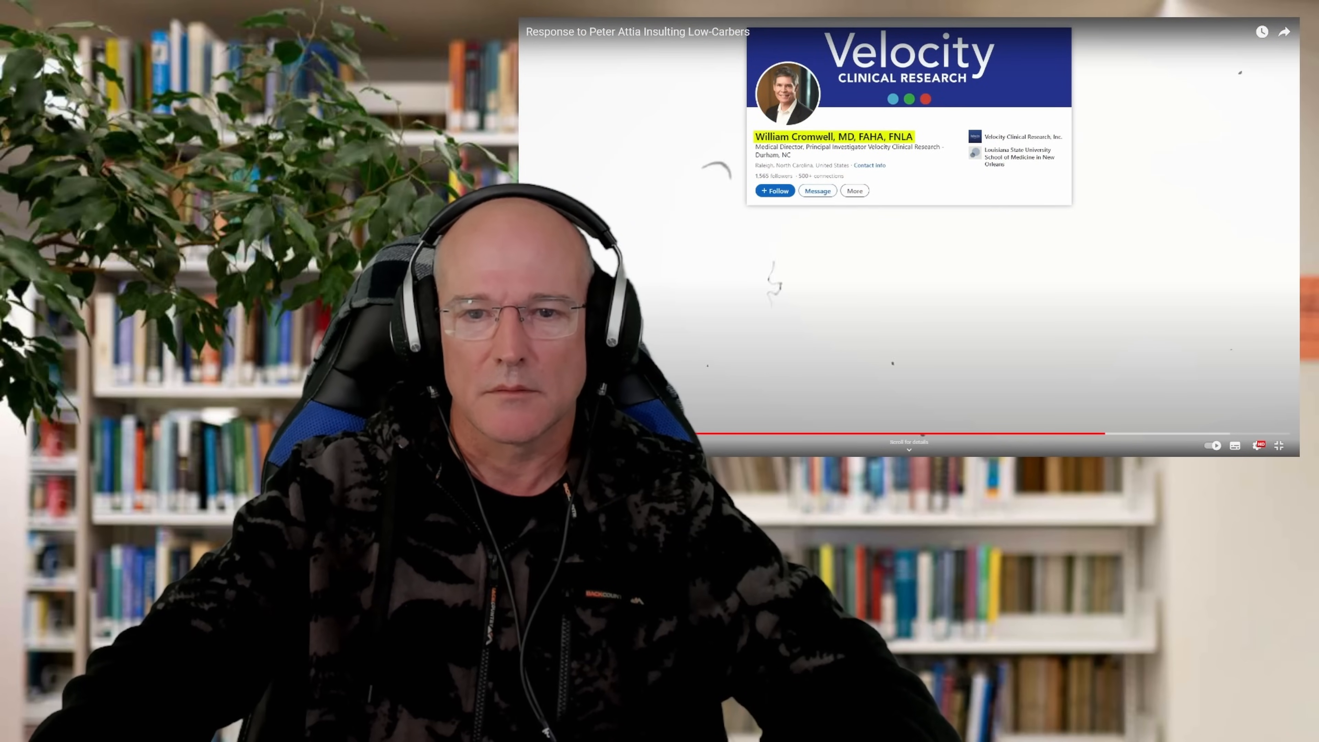
pyautogui.scroll(-3)
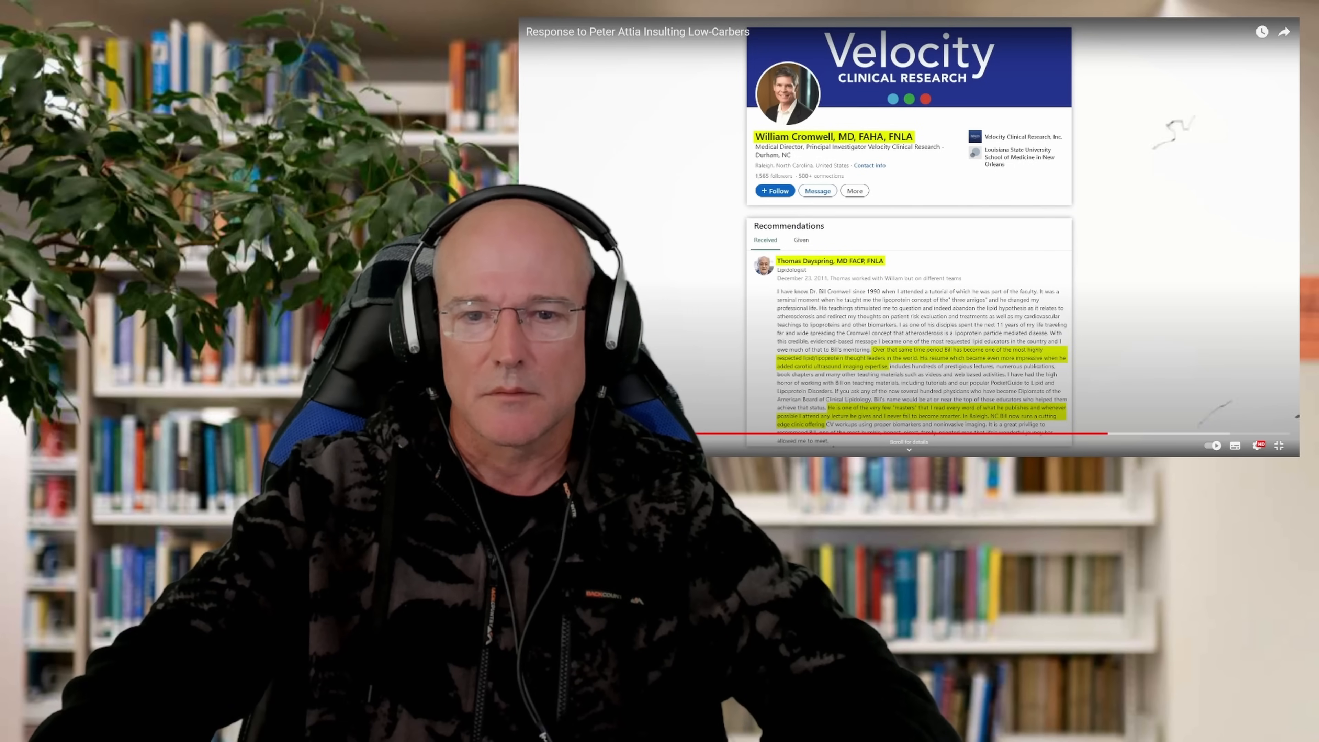